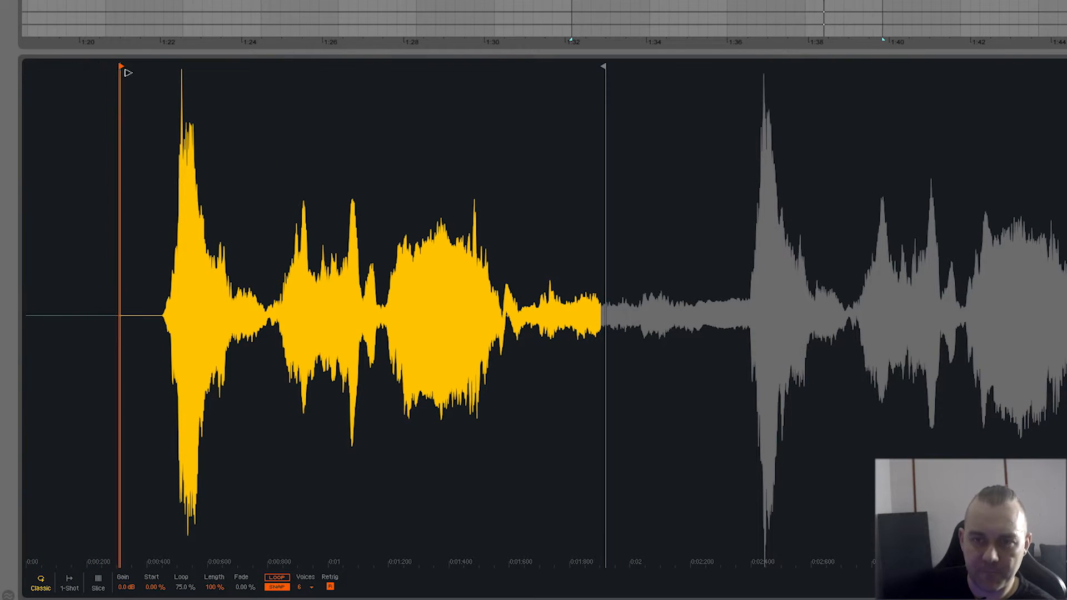
# Leave the Simpler waveform and show the arrangement with the new MIDI clip.
pyautogui.moveTo(121, 72); pyautogui.dragTo(167, 75)
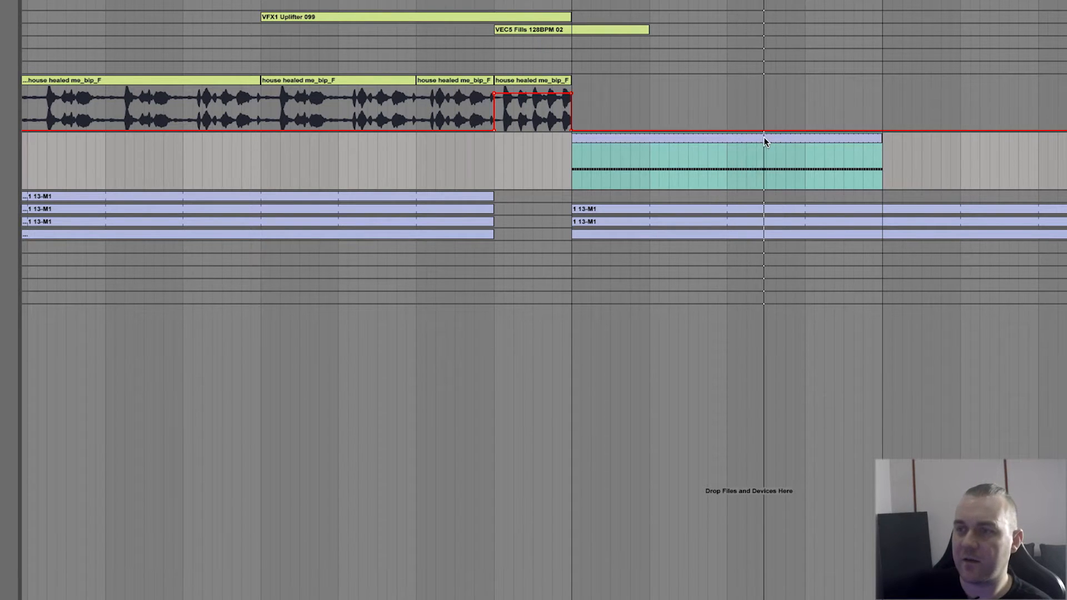
# Shorten the C3 note in the MIDI clip and pick 'house healed me bip F' for automation.
pyautogui.doubleClick(724, 157)
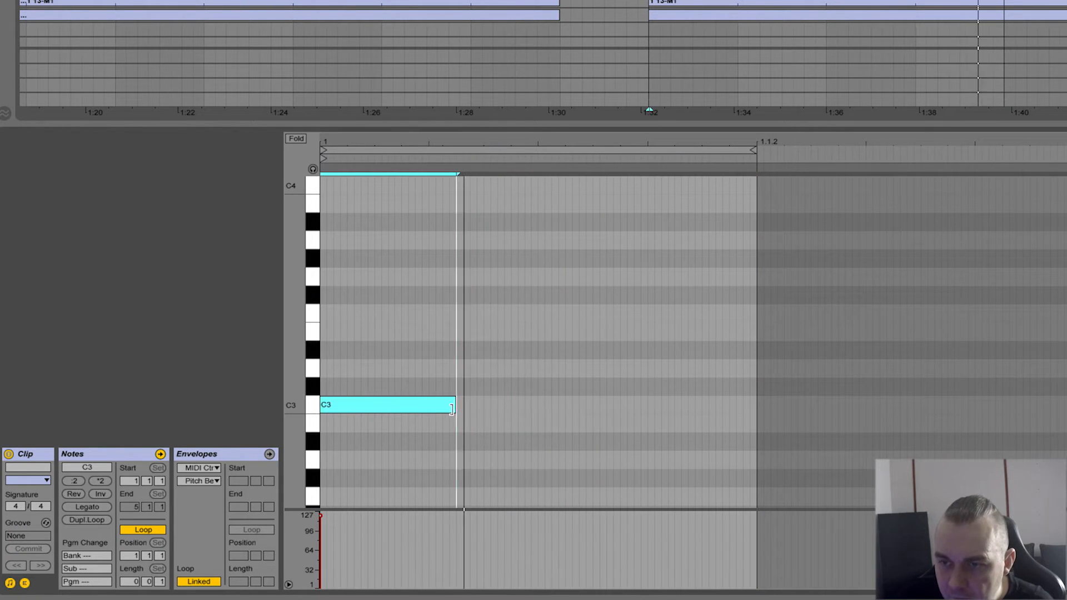
pyautogui.moveTo(455, 408); pyautogui.dragTo(429, 407)
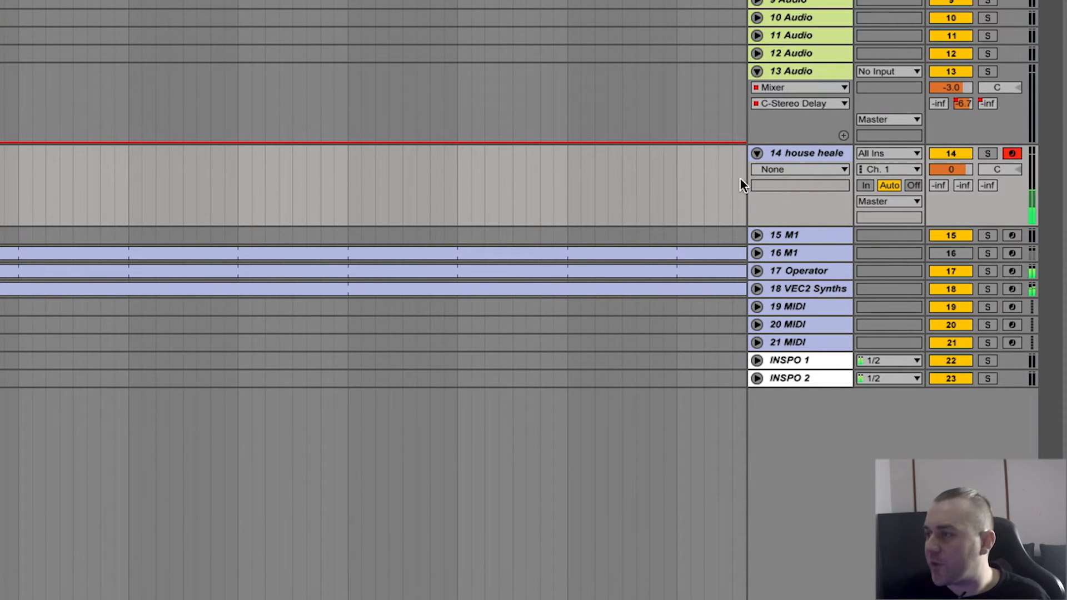
pyautogui.click(799, 169)
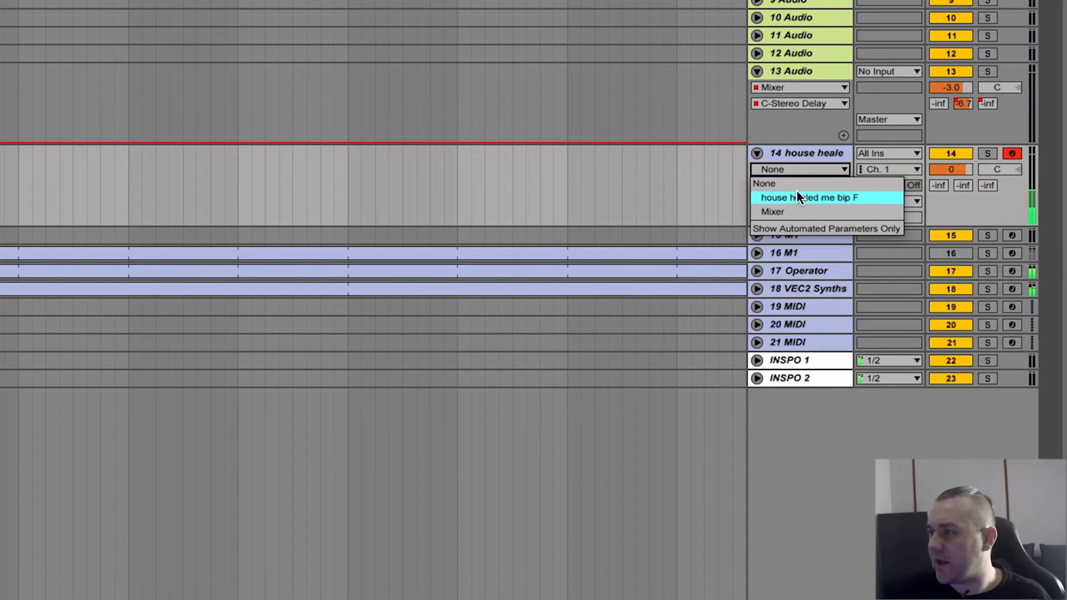
pyautogui.click(820, 197)
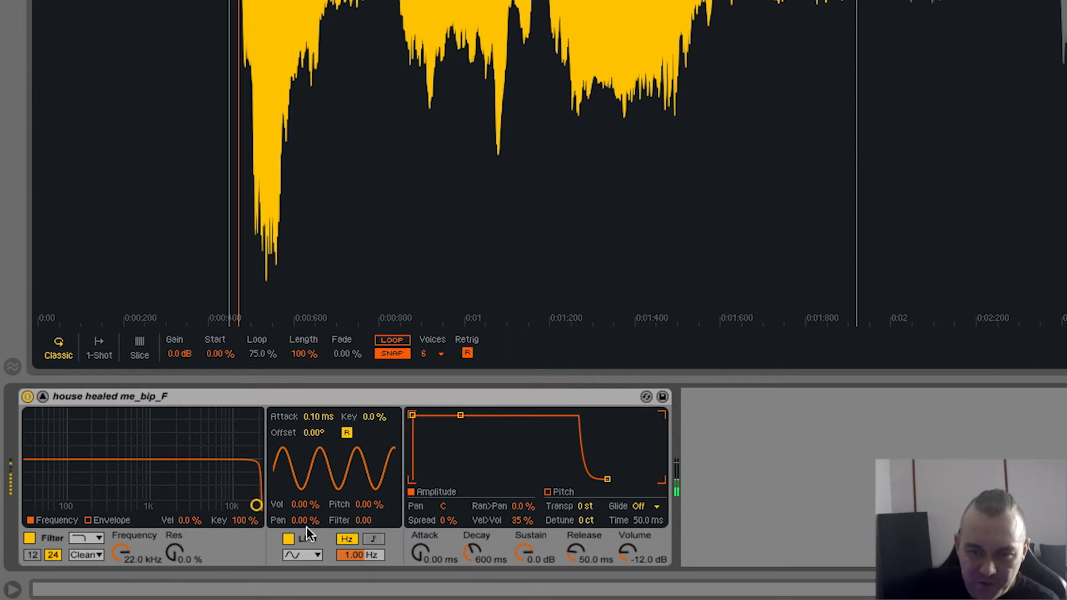
# Select the vocal Simpler device to show its automation envelope on the MIDI clip.
pyautogui.click(545, 397)
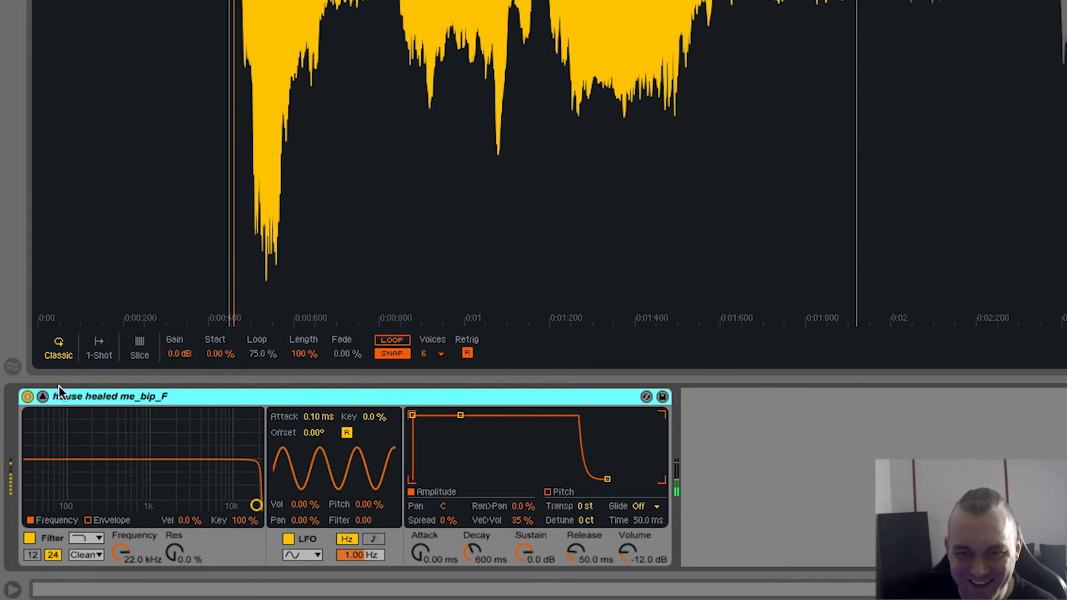
pyautogui.click(569, 397)
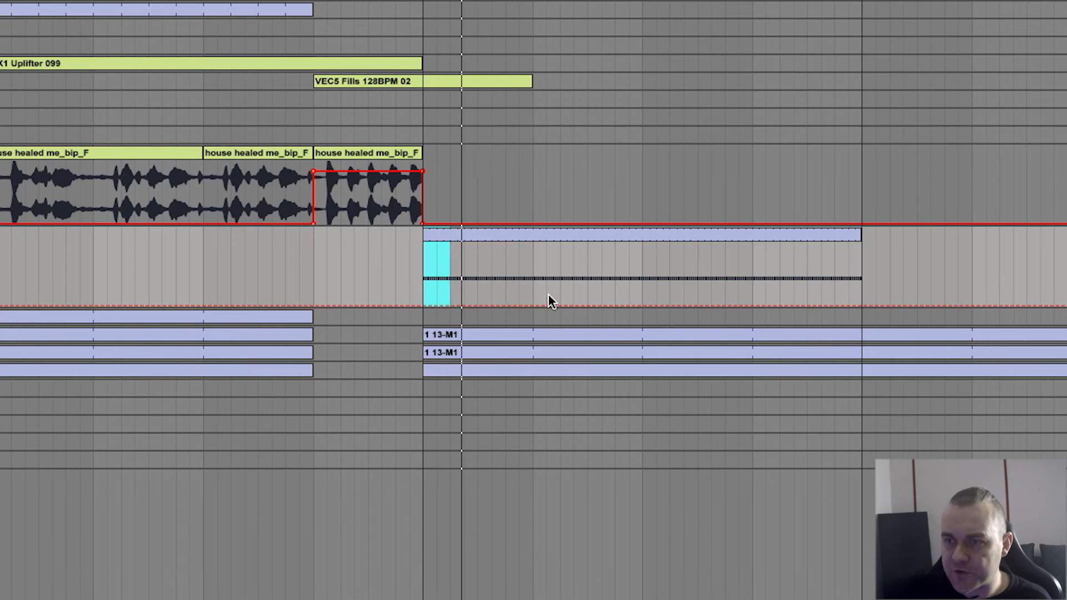
# Select the MIDI clip span and duplicate the C3 note into four back-to-back notes.
pyautogui.moveTo(442, 279); pyautogui.dragTo(840, 305)
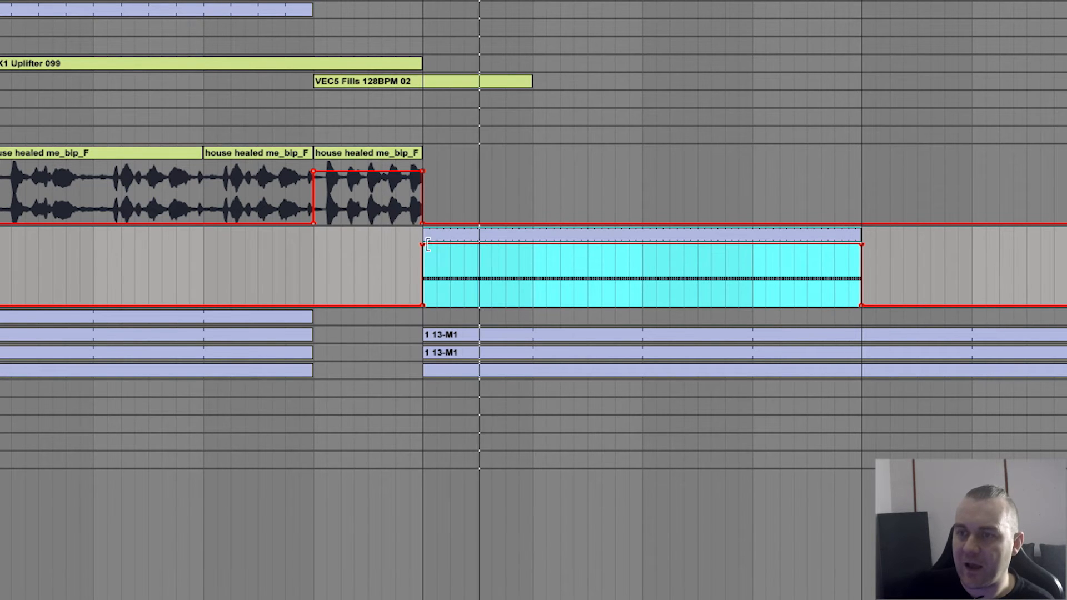
pyautogui.moveTo(424, 297); pyautogui.dragTo(861, 245)
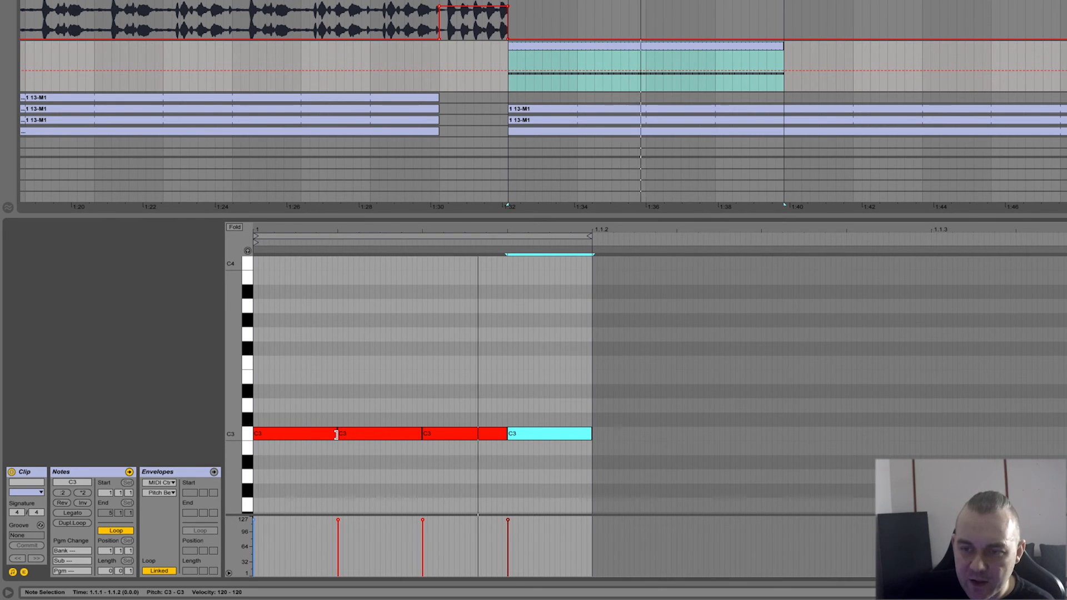
# Switch the note editor to a finer grid through its right-click menu.
pyautogui.rightClick(429, 434)
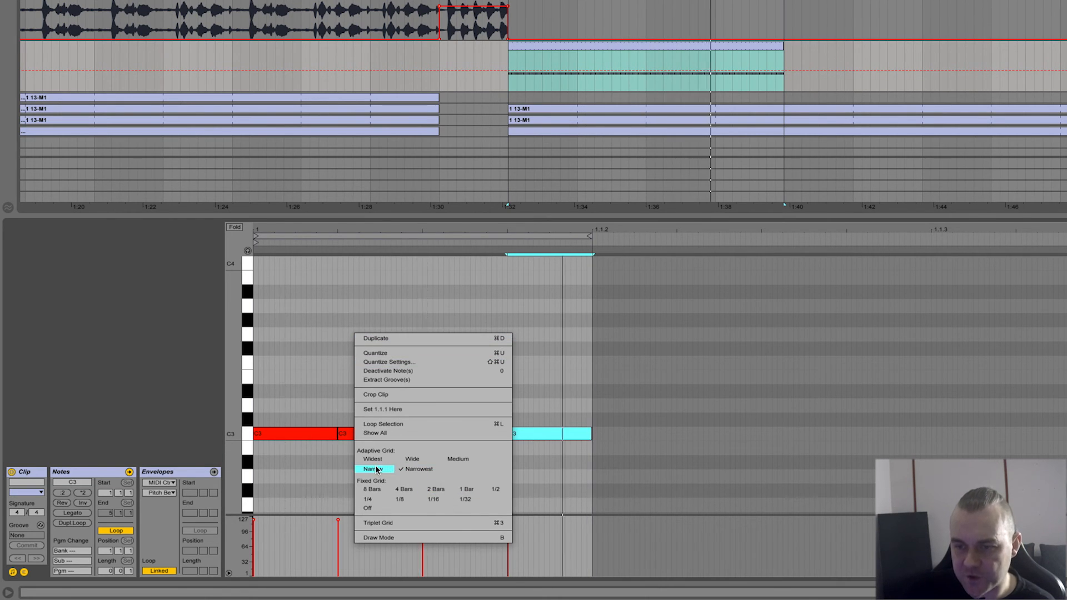
pyautogui.click(373, 469)
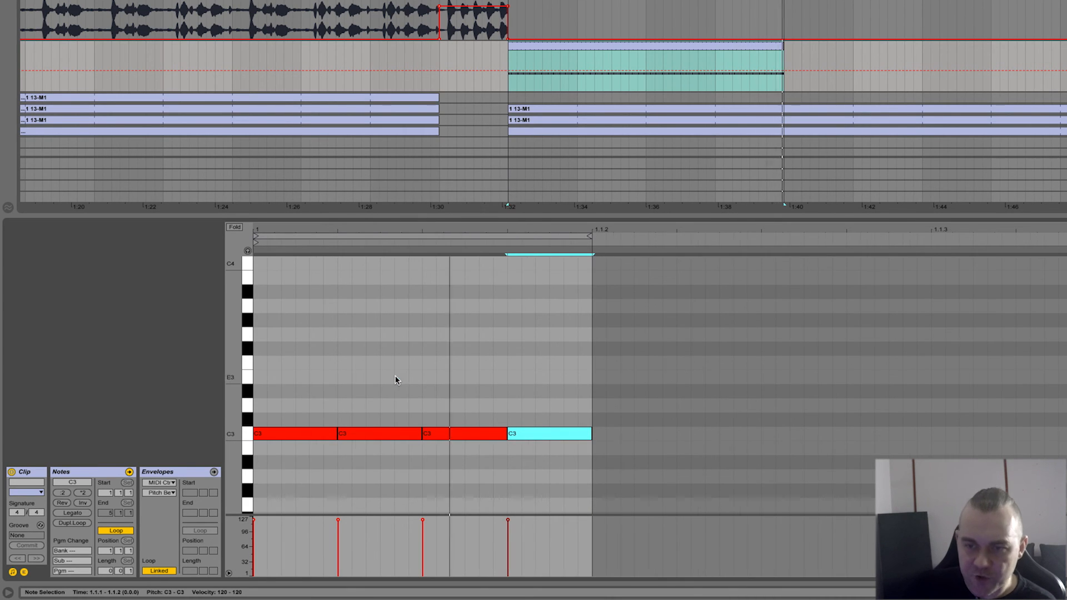